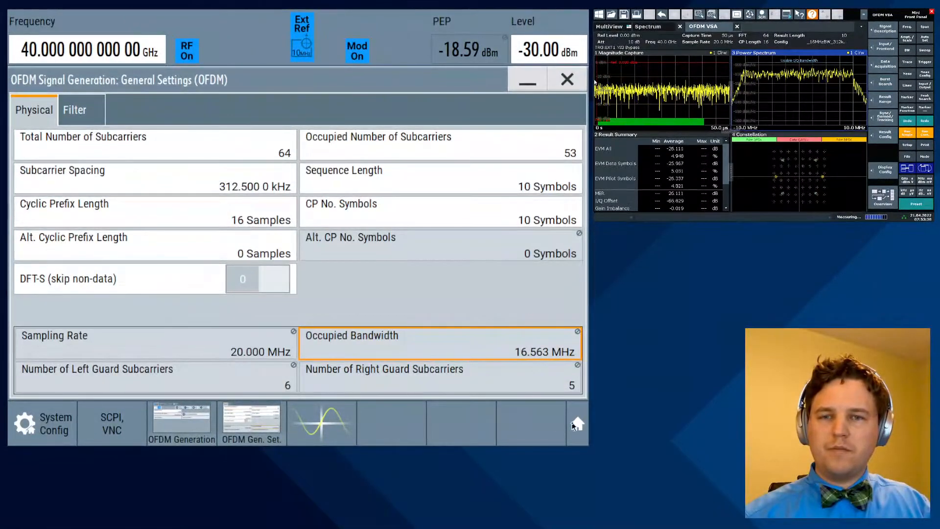
- Turn on Optimize EVM in the I/Q Mod block and run Adjust I/Q Modulator at Current Frequency
{"action": "left_click", "coordinate": [566, 79]}
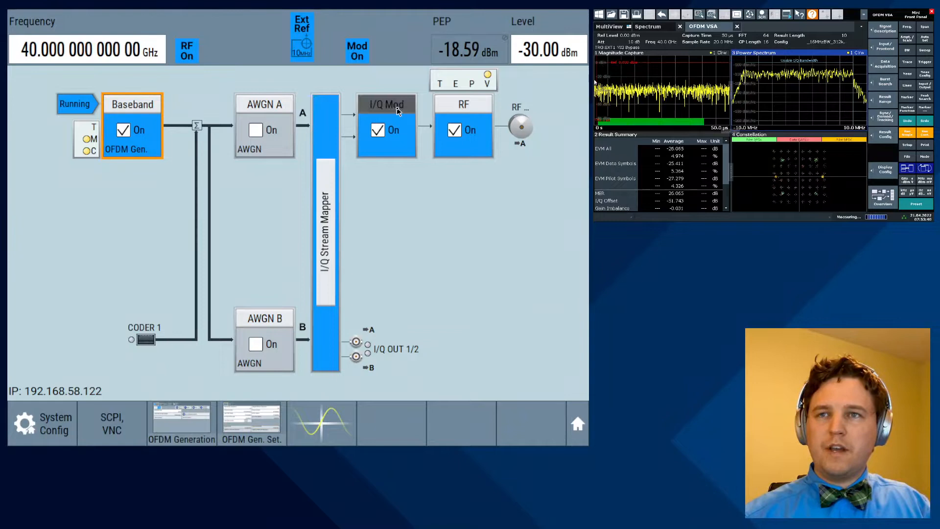
{"action": "left_click", "coordinate": [387, 104]}
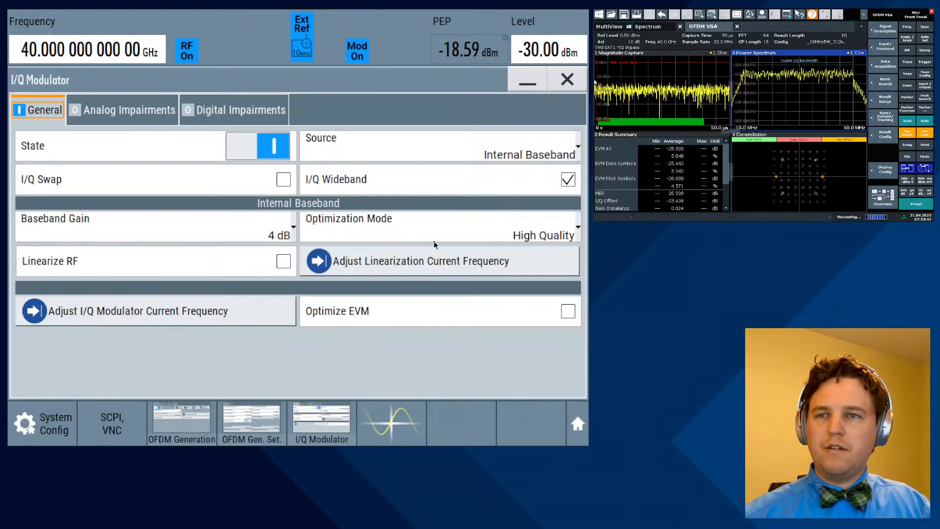
{"action": "left_click", "coordinate": [567, 310]}
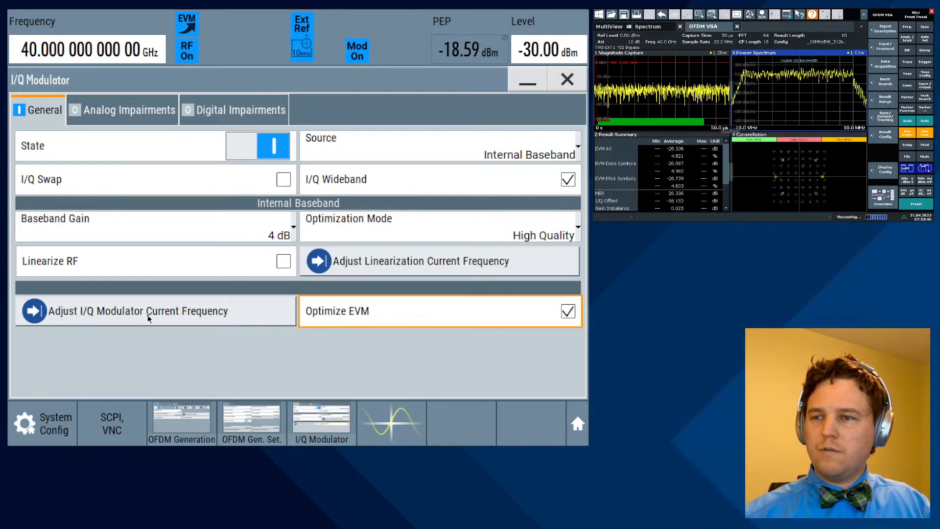
{"action": "left_click", "coordinate": [136, 310]}
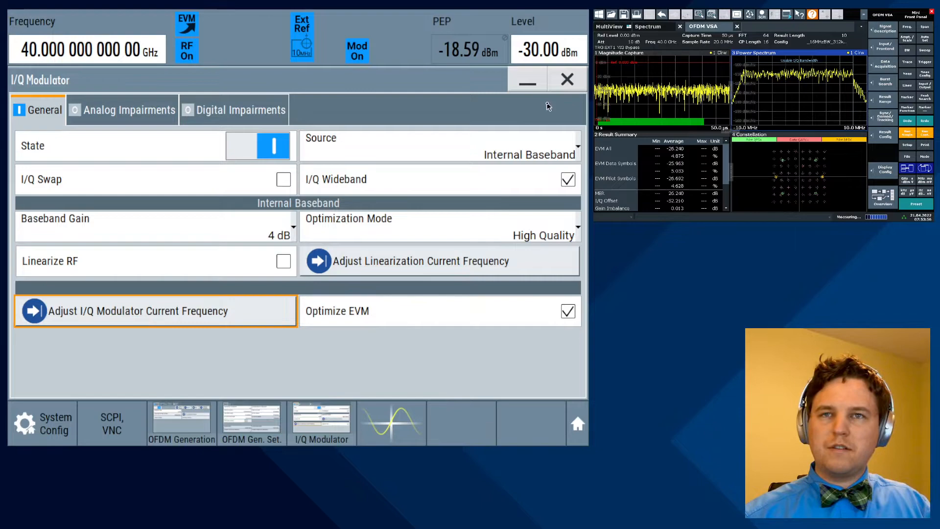
{"action": "left_click", "coordinate": [567, 79]}
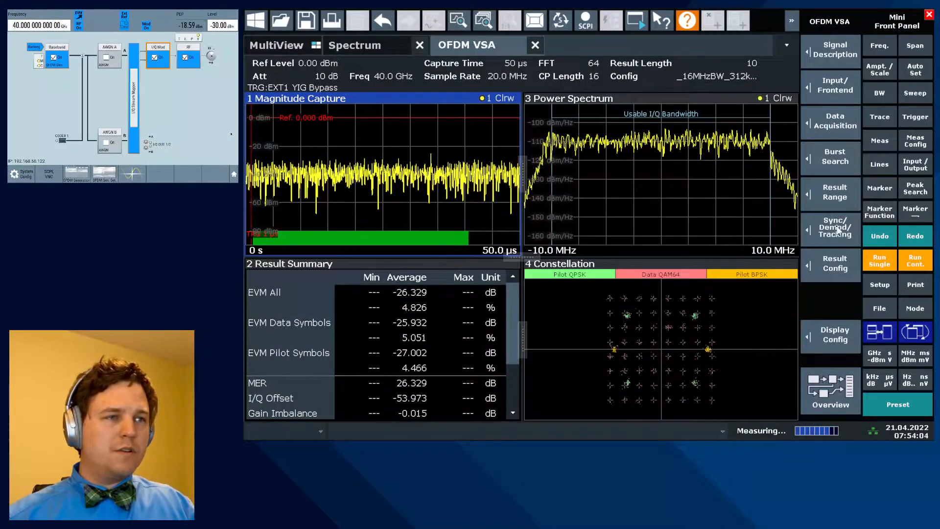
- Set Parameter Estimation to Pilot and Data-Aided with Channel Compensation On
{"action": "left_click", "coordinate": [830, 226]}
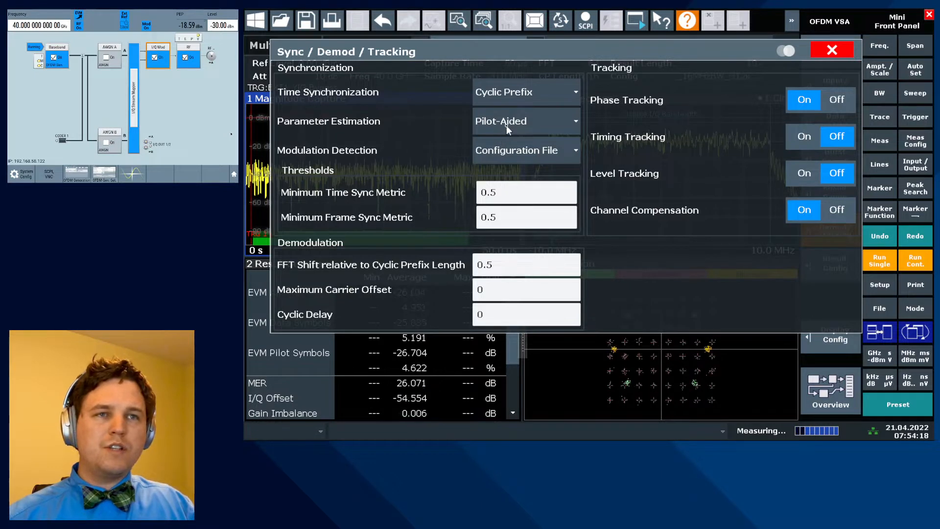
{"action": "left_click", "coordinate": [525, 121]}
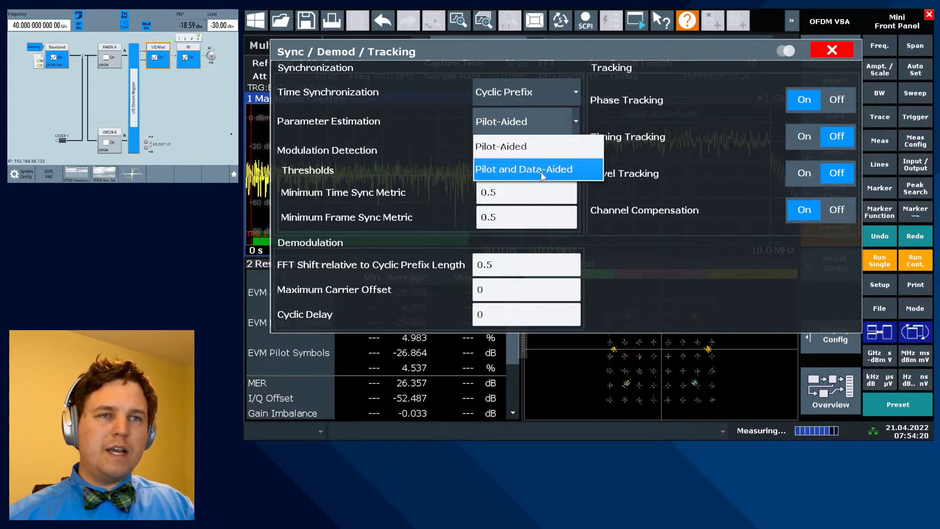
{"action": "left_click", "coordinate": [524, 169]}
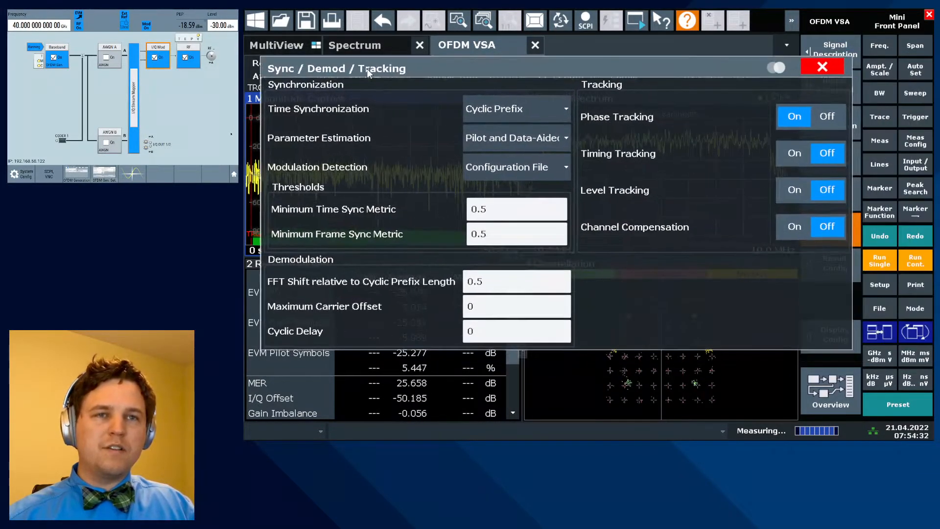
{"action": "left_click", "coordinate": [793, 226]}
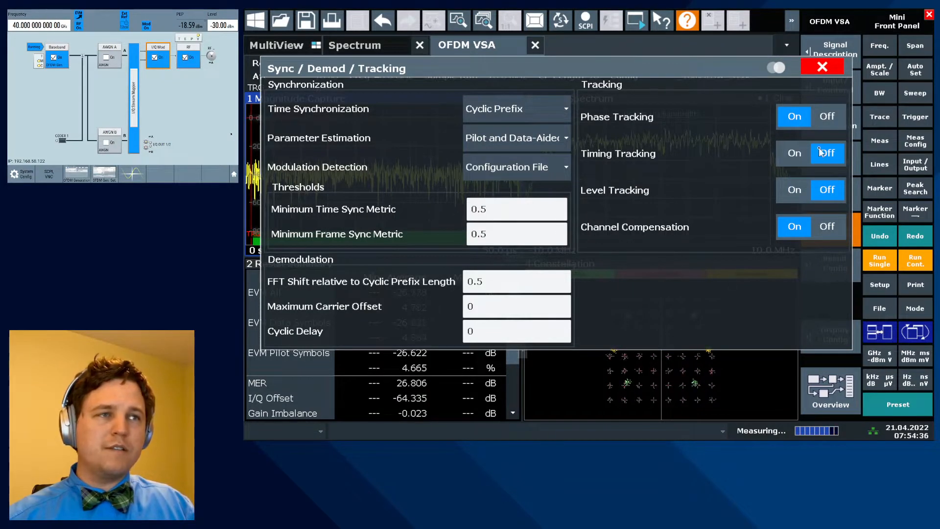
{"action": "left_click", "coordinate": [822, 66]}
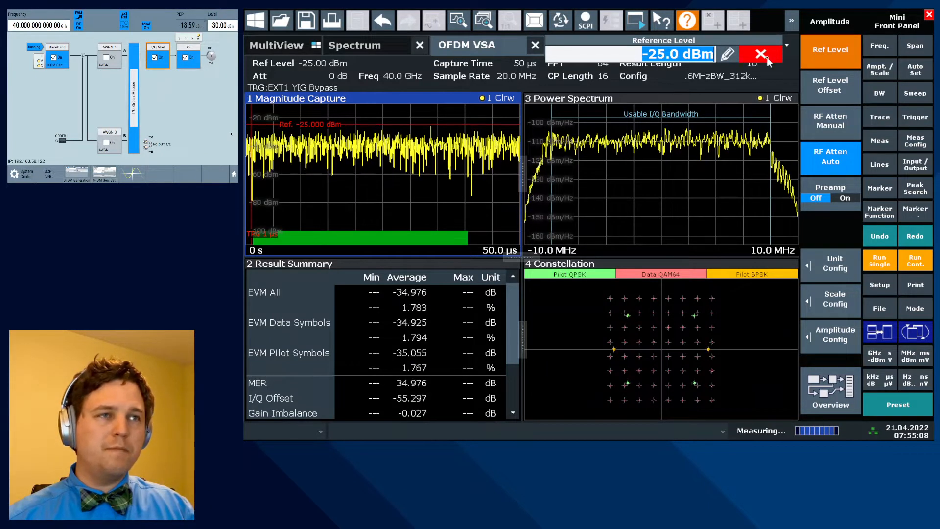
- Confirm the -25 dBm reference level and return to the Sync/Demod/Tracking settings
{"action": "left_click", "coordinate": [760, 54]}
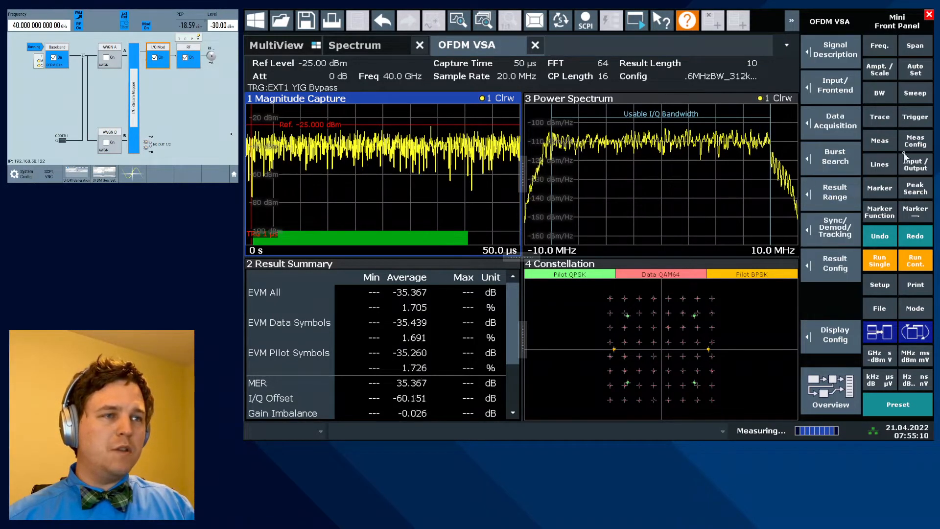
{"action": "left_click", "coordinate": [830, 230]}
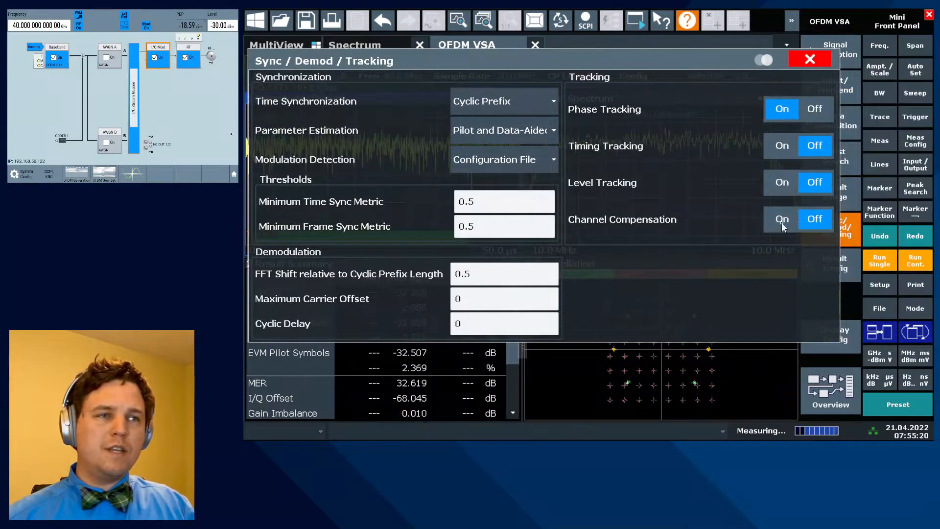
- Set Channel Compensation to On and close the Sync/Demod/Tracking dialog
{"action": "left_click", "coordinate": [781, 218]}
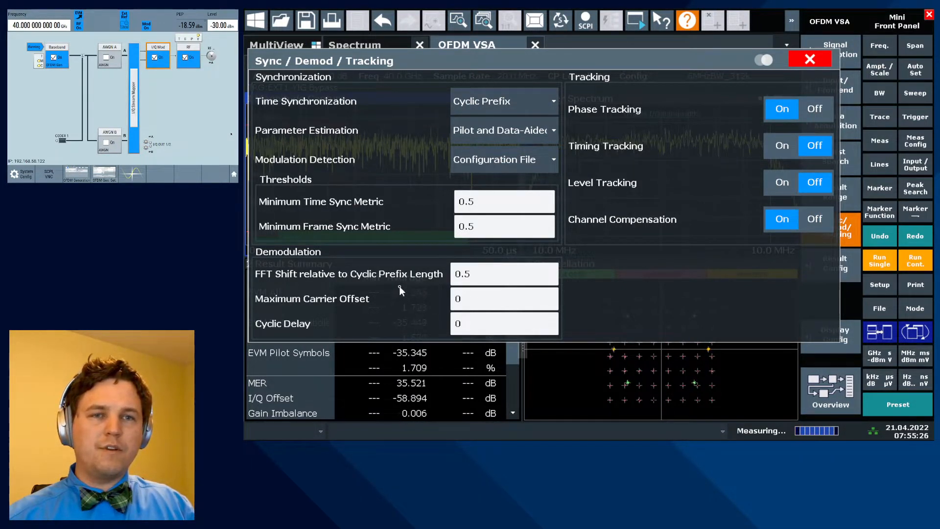
{"action": "left_click", "coordinate": [809, 59]}
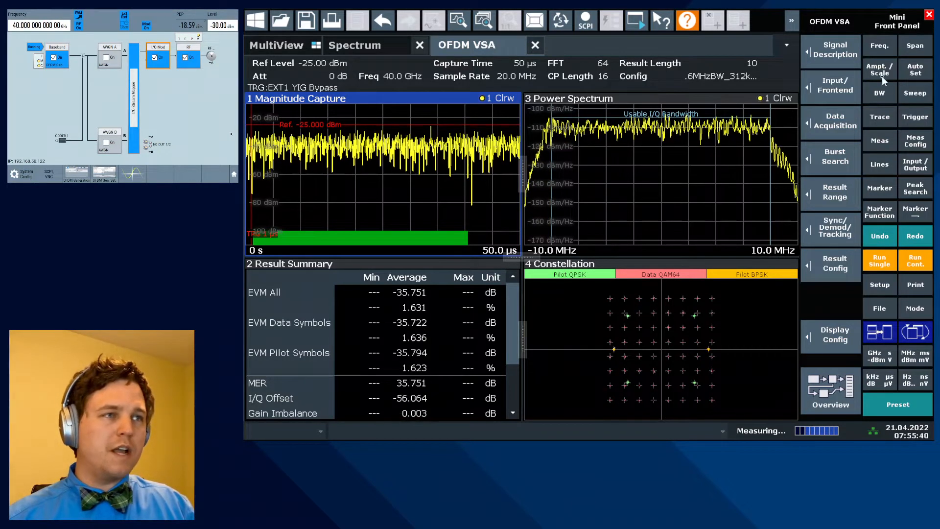
- Switch Attenuation Mode to Manual at 0.0 dB in the Amplitude tab
{"action": "left_click", "coordinate": [878, 69]}
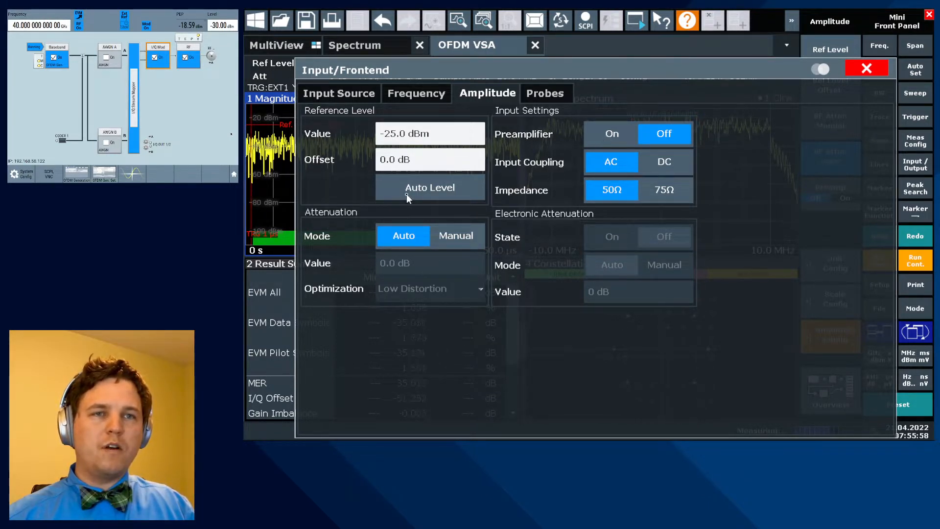
{"action": "left_click", "coordinate": [455, 235]}
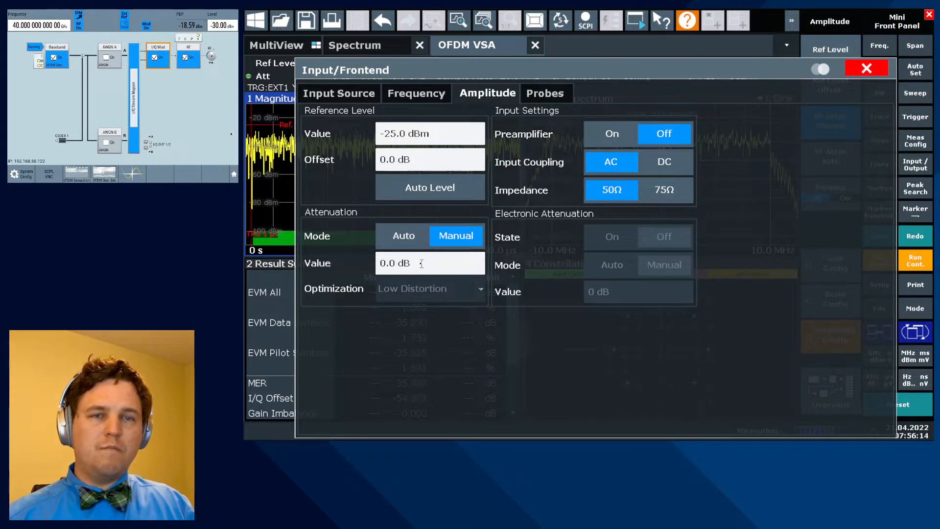
{"action": "mouse_move", "coordinate": [360, 335]}
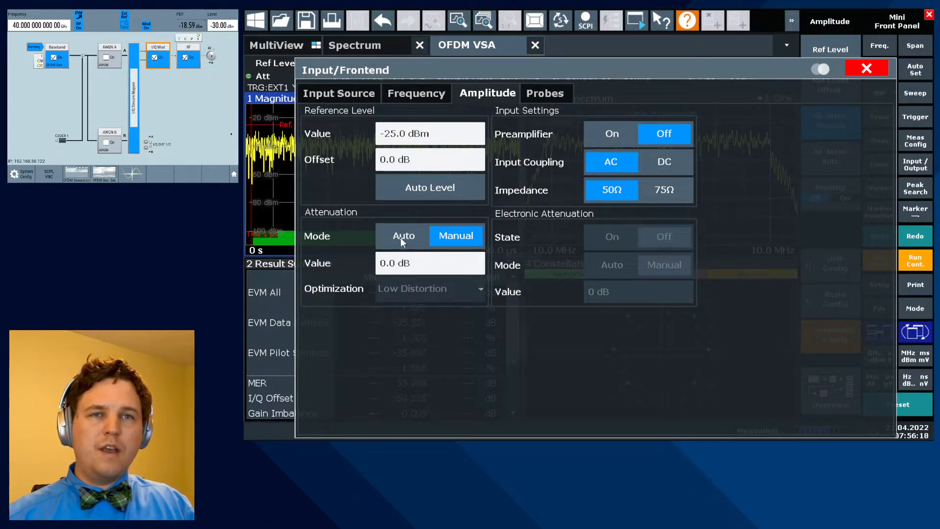
{"action": "left_click", "coordinate": [454, 235]}
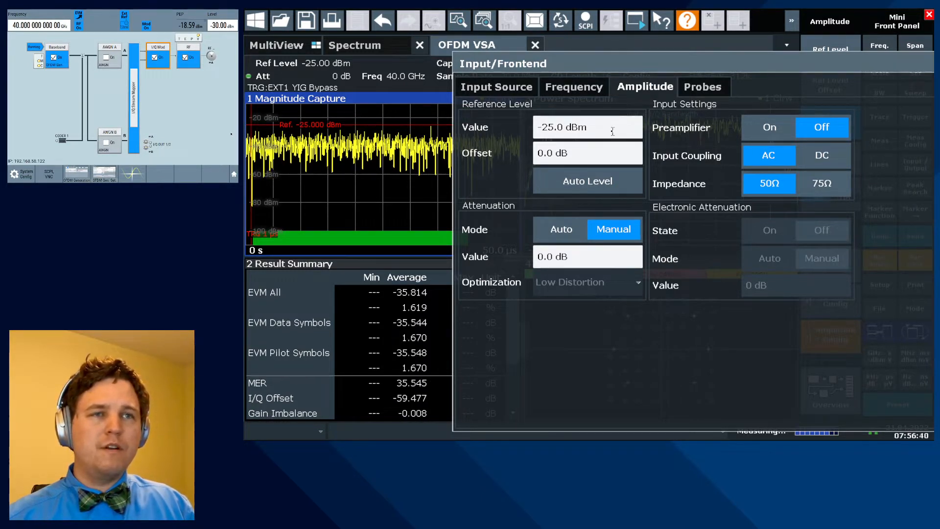
- Edit the manual Attenuation Value field, entering 0.0 dB
{"action": "left_click", "coordinate": [586, 256]}
{"action": "type", "text": "15"}
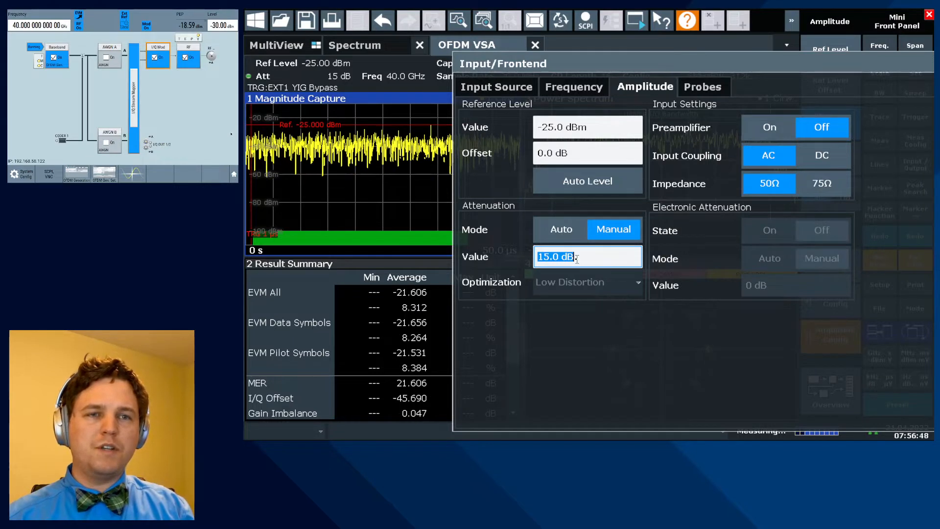
{"action": "type", "text": "0.0 dB"}
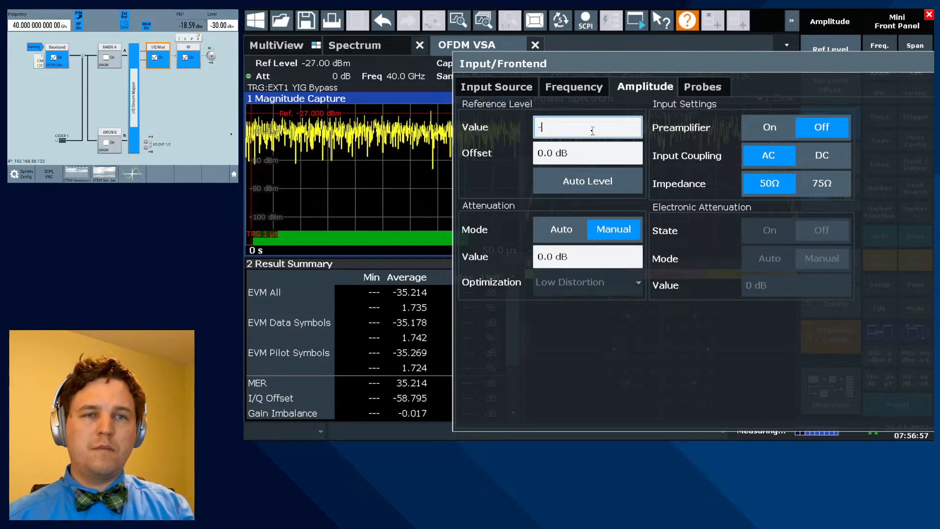
- Try reference levels of -29, -60 and -25 dBm while comparing the EVM results
{"action": "type", "text": "-29.0 dBm"}
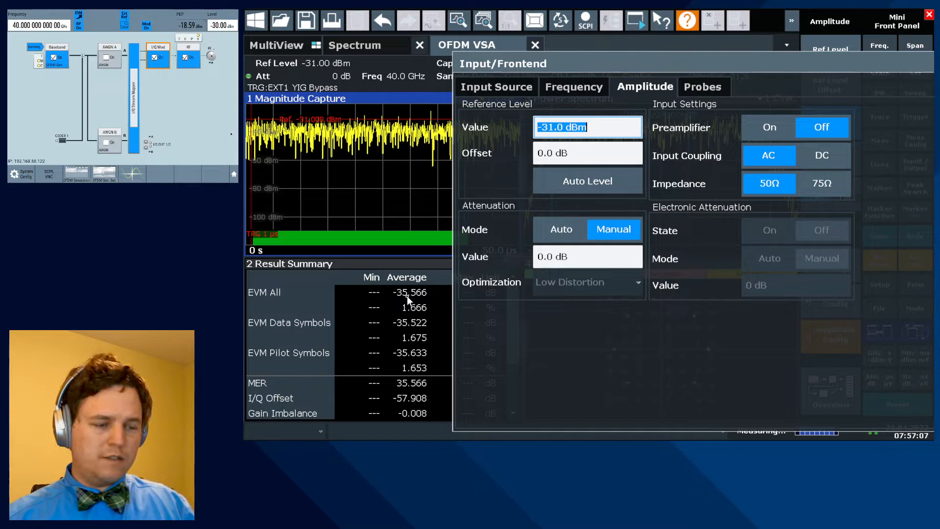
{"action": "type", "text": "-60.0 dBm"}
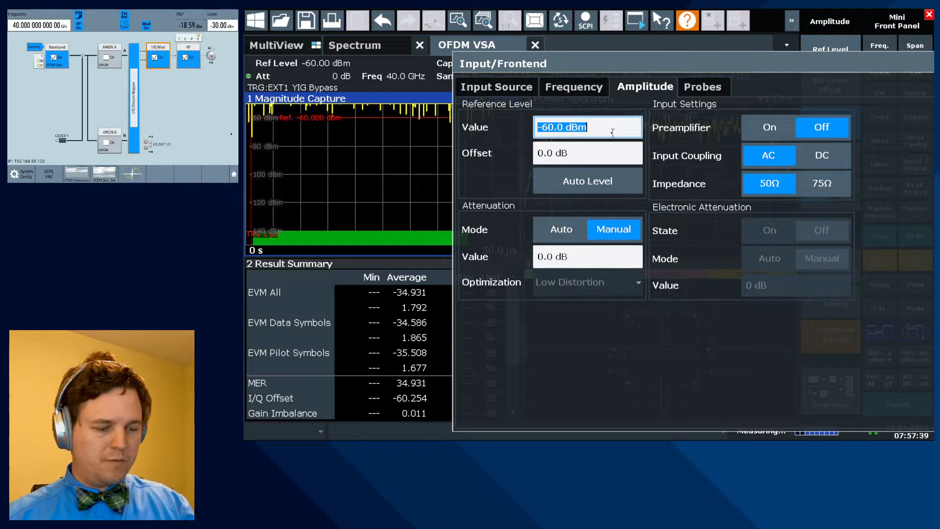
{"action": "type", "text": "-25.0 dBm"}
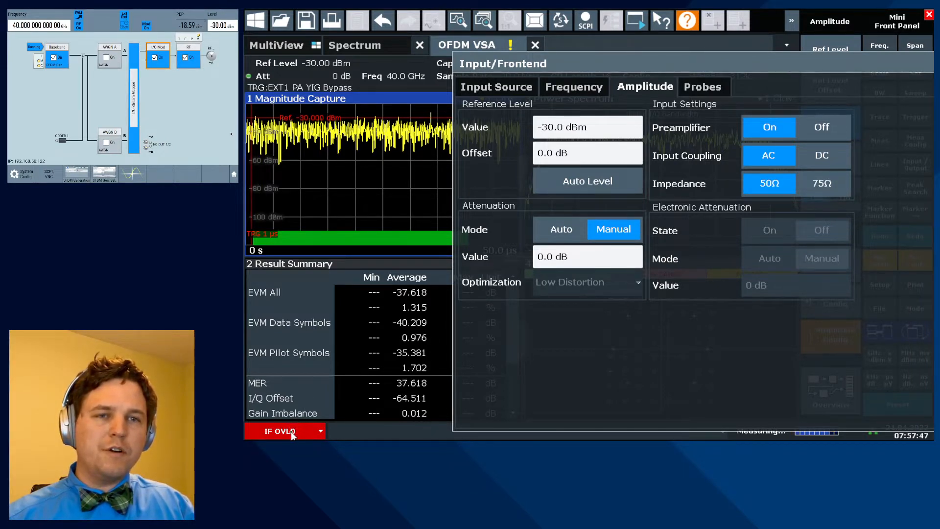
- Turn the preamplifier on and compare 0.0 dB with 5.0 dB attenuation, keeping 5.0 dB
{"action": "left_click", "coordinate": [586, 256]}
{"action": "type", "text": "5"}
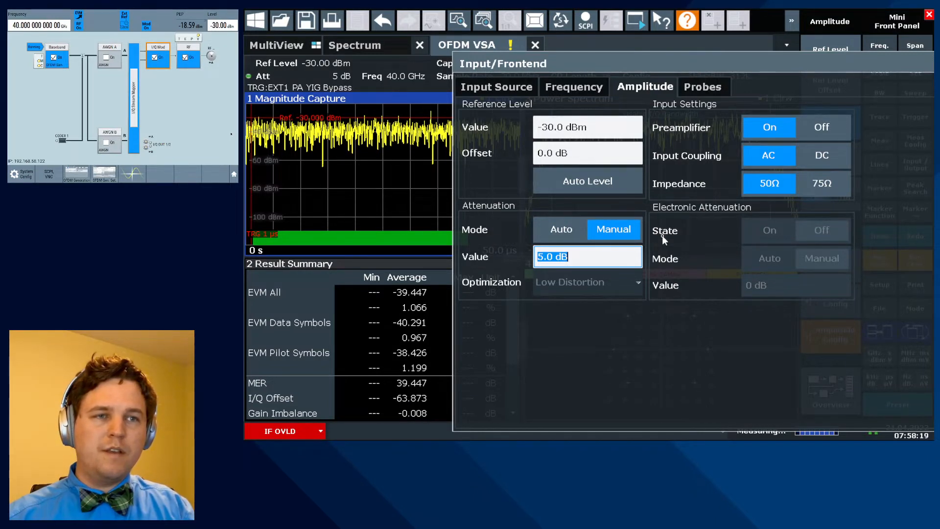
{"action": "type", "text": "0.0 dB"}
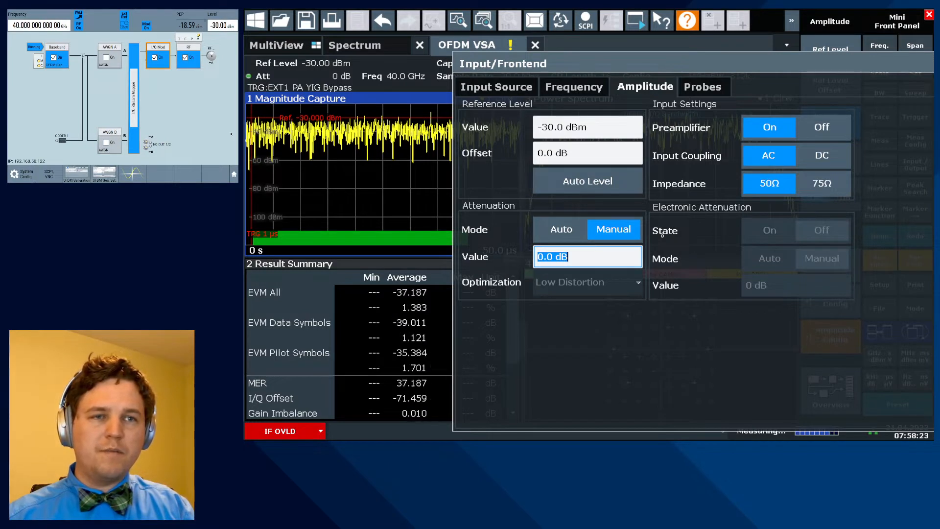
{"action": "type", "text": "5.0 dB"}
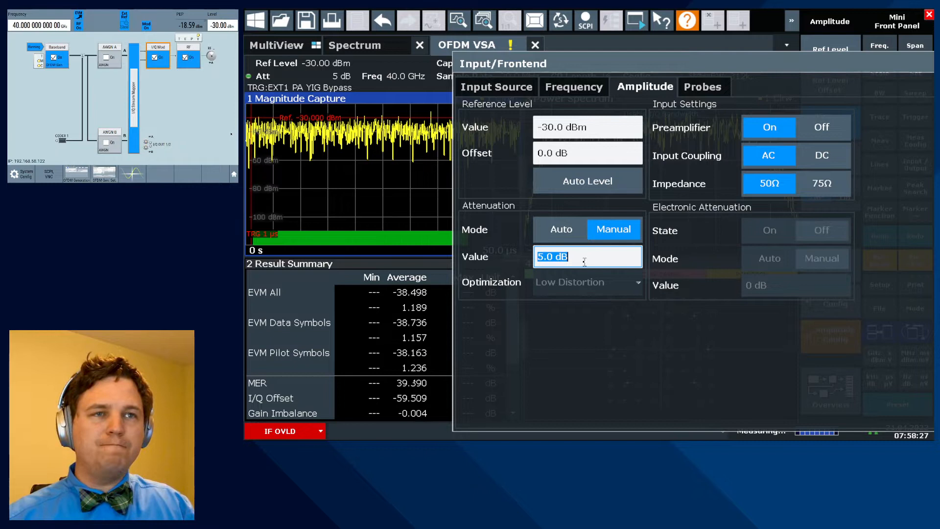
{"action": "left_click", "coordinate": [586, 126]}
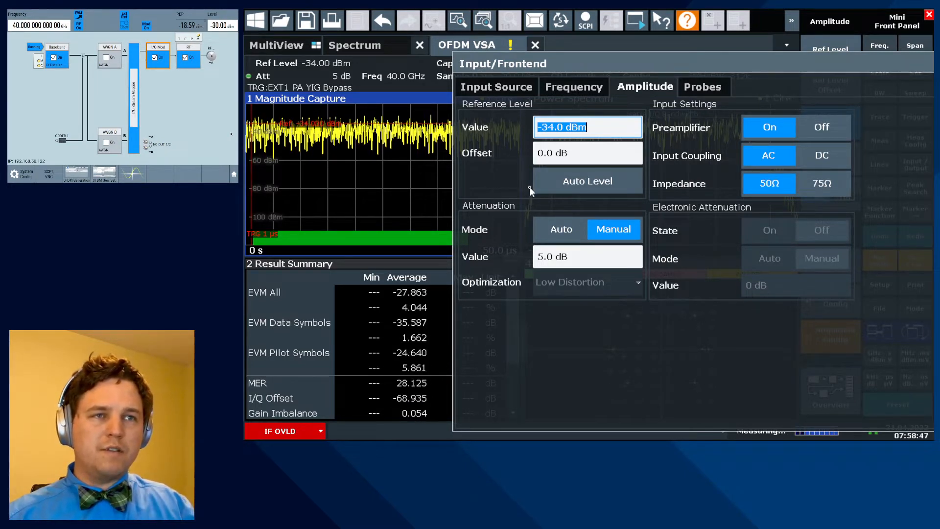
- Set the reference level to -25 dBm, discarding an out-of-range 24 dBm entry
{"action": "type", "text": "-3"}
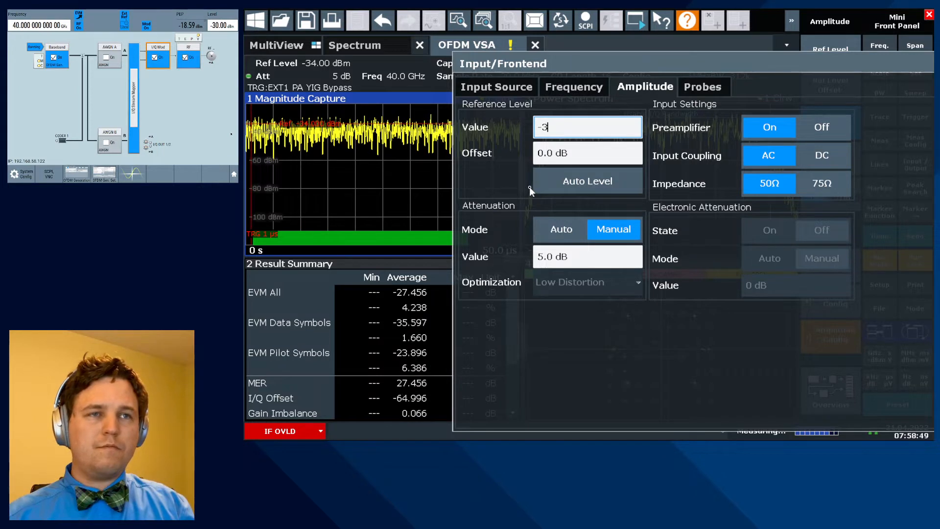
{"action": "key", "text": "enter"}
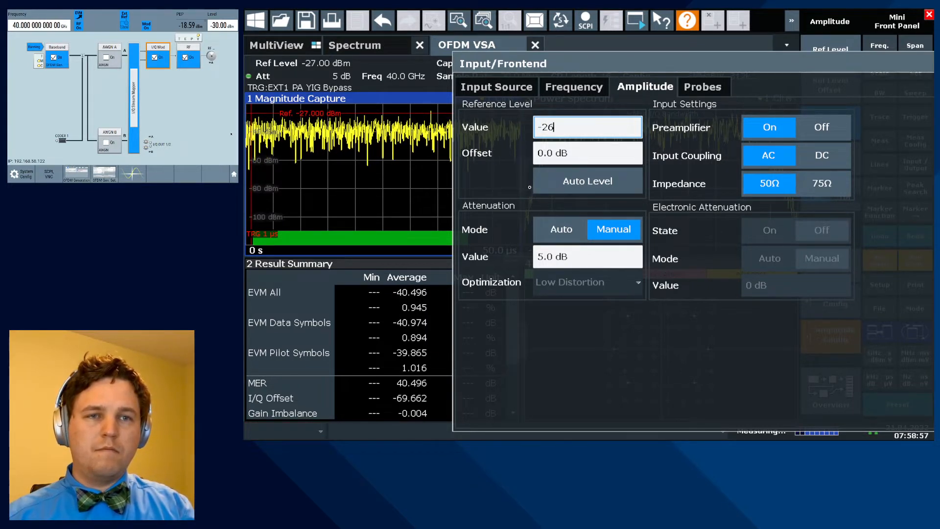
{"action": "key", "text": "Backspace"}
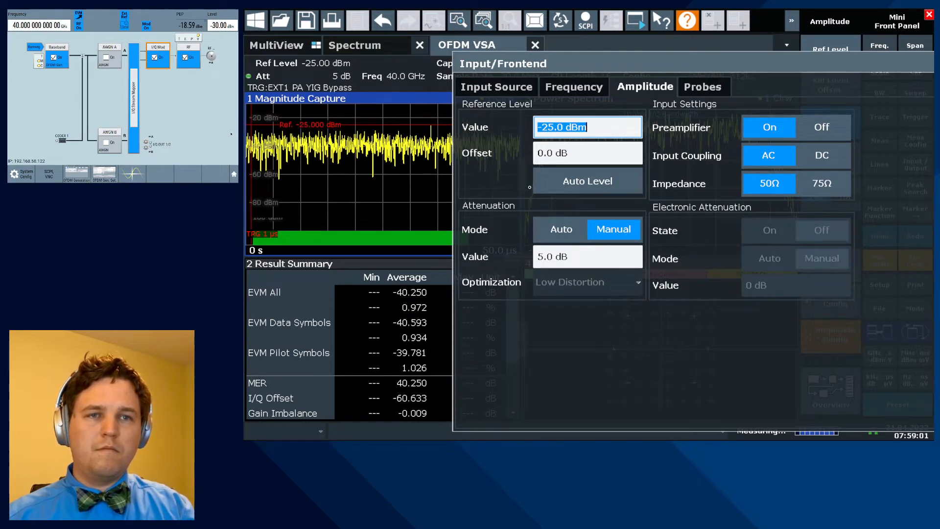
{"action": "type", "text": "24.0 dBm"}
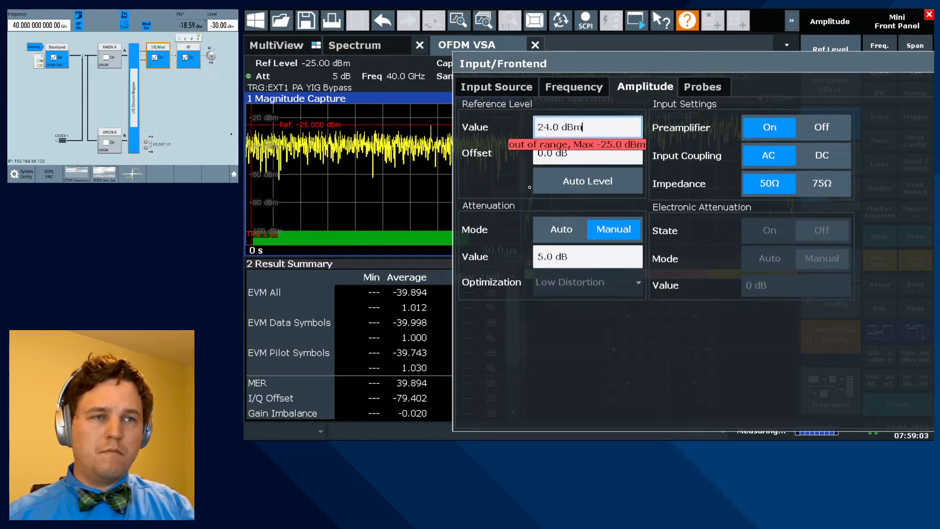
{"action": "key", "text": "BackSpace"}
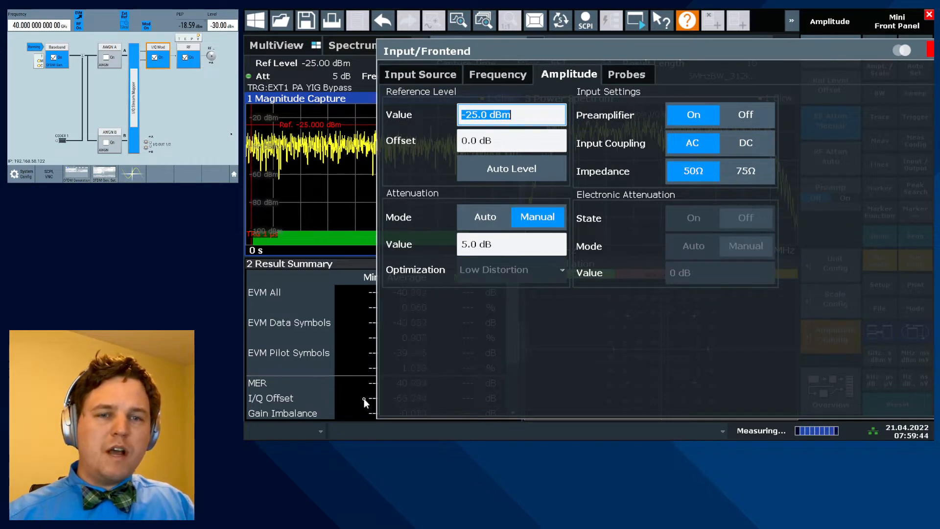
{"action": "mouse_move", "coordinate": [316, 435]}
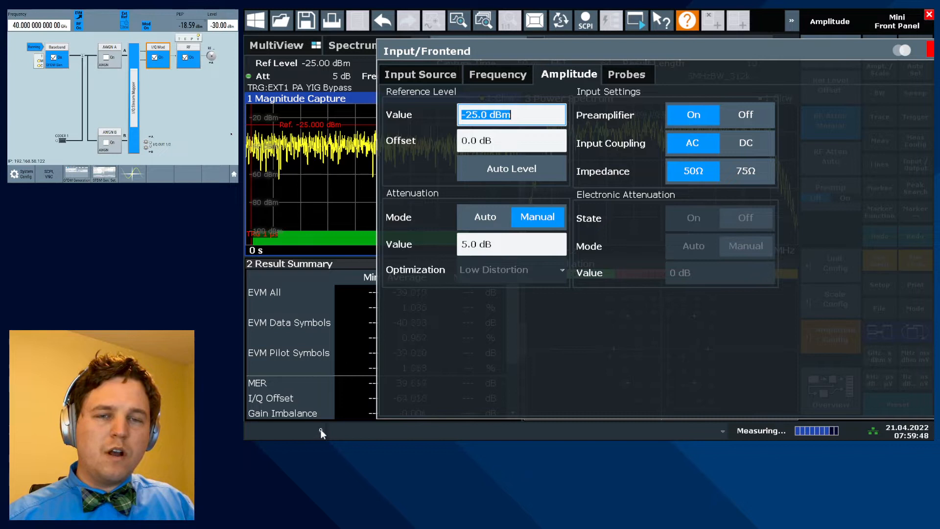
{"action": "mouse_move", "coordinate": [505, 19]}
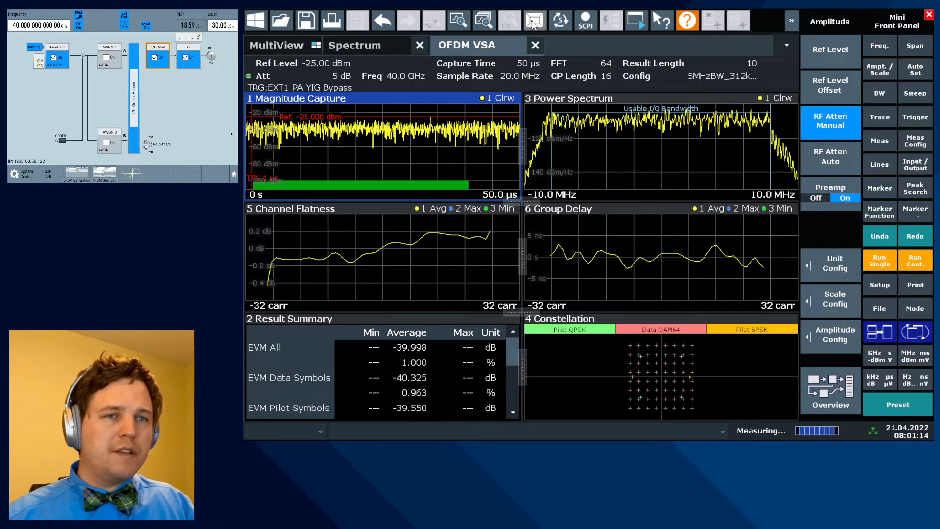
- Close the Input/Frontend settings and begin rearranging the MultiView result layout
{"action": "left_click", "coordinate": [533, 20]}
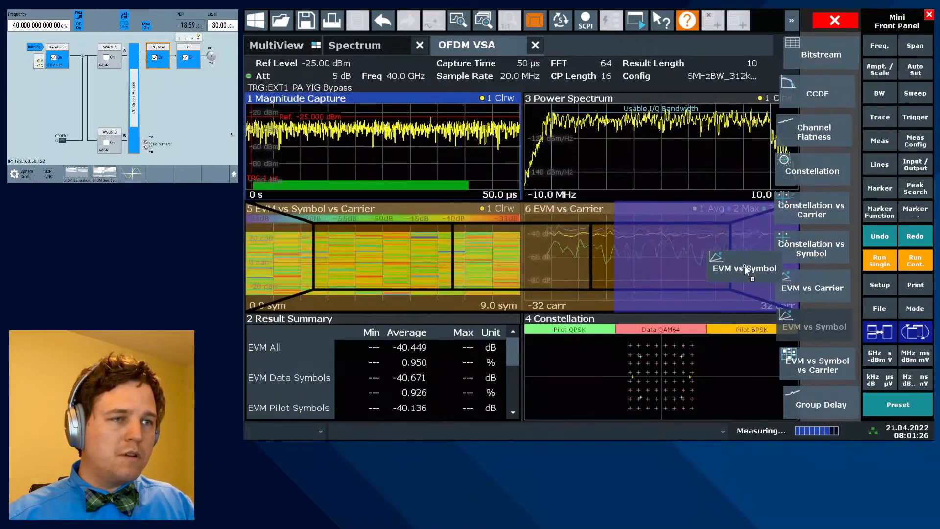
- Place EVM vs Symbol and Power vs Symbol vs Carrier views into the SmartGrid layout
{"action": "left_click", "coordinate": [743, 268]}
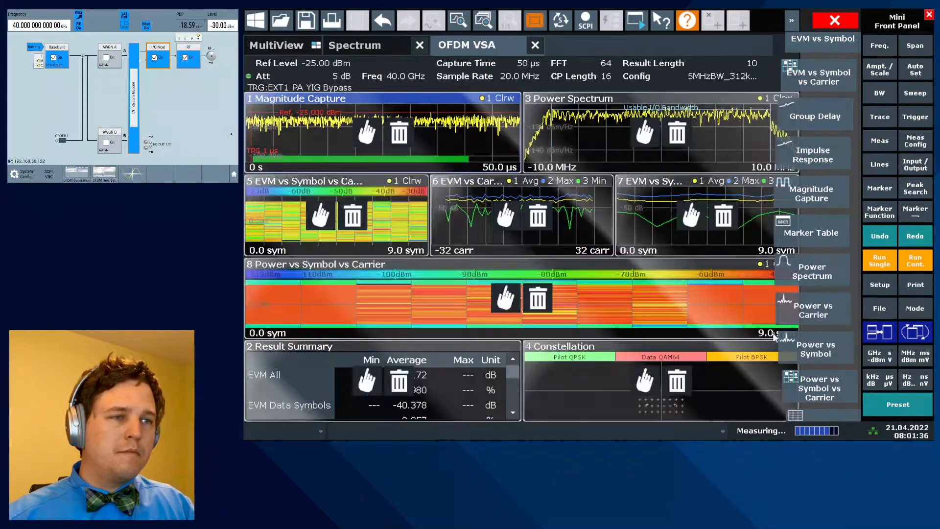
{"action": "left_click", "coordinate": [812, 293]}
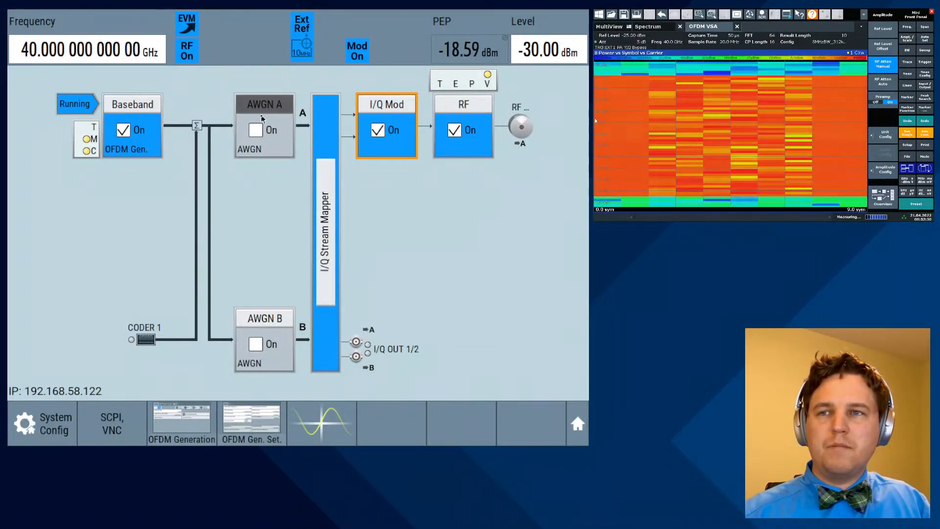
- Set AWGN A to CW Interferer mode and switch it on at 30 dB C/I
{"action": "left_click", "coordinate": [263, 104]}
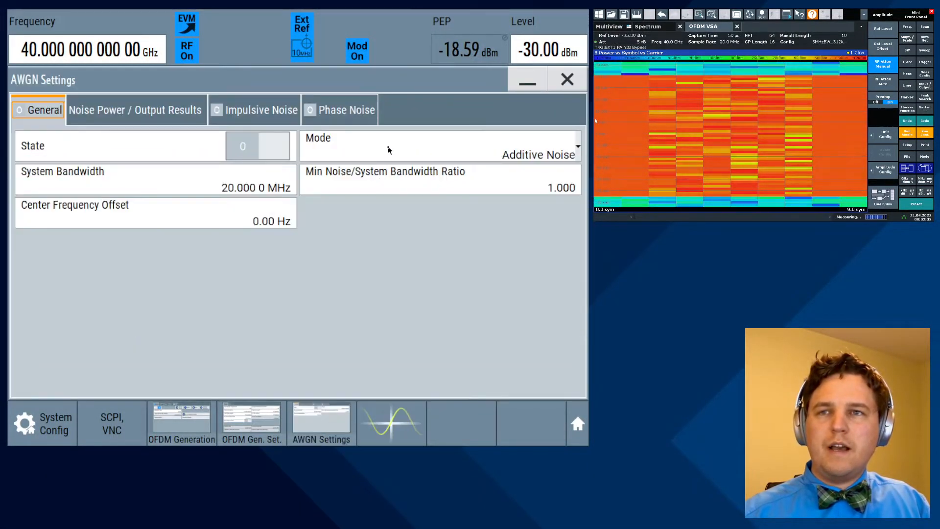
{"action": "left_click", "coordinate": [440, 155]}
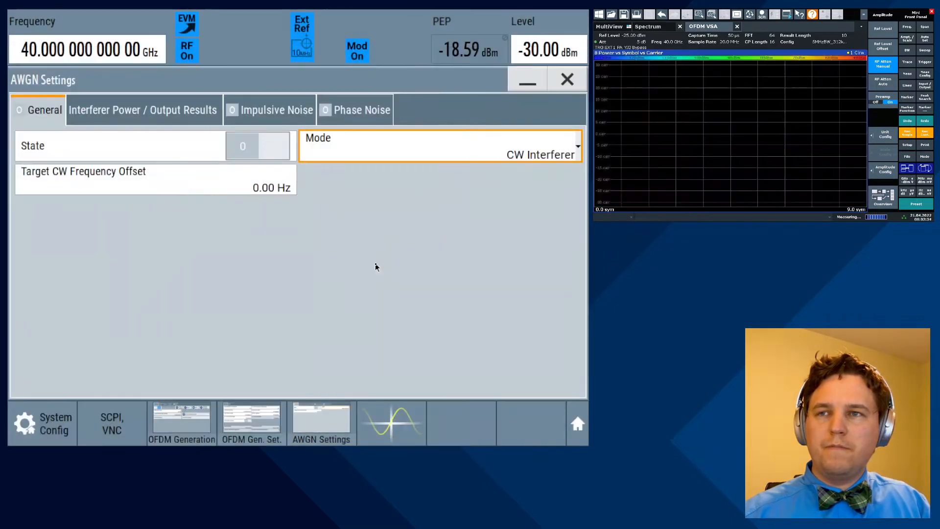
{"action": "left_click", "coordinate": [143, 110]}
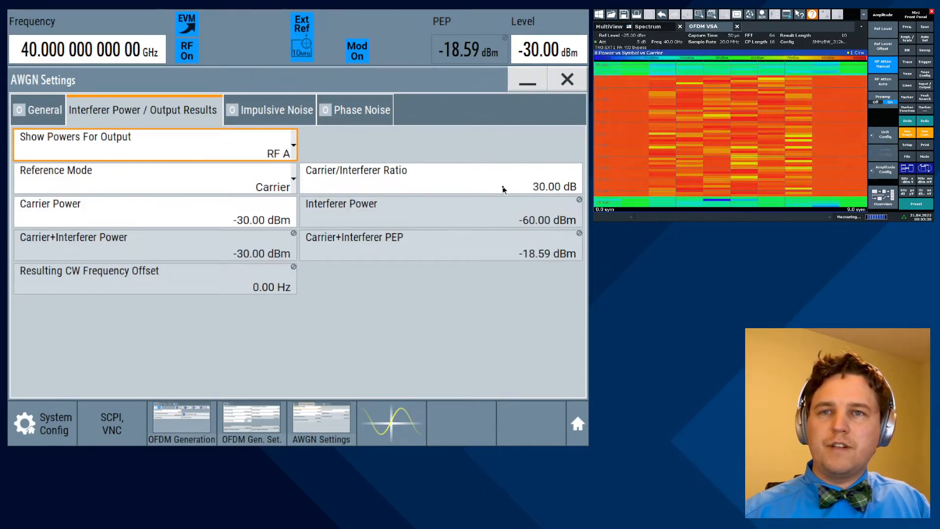
{"action": "left_click", "coordinate": [45, 110]}
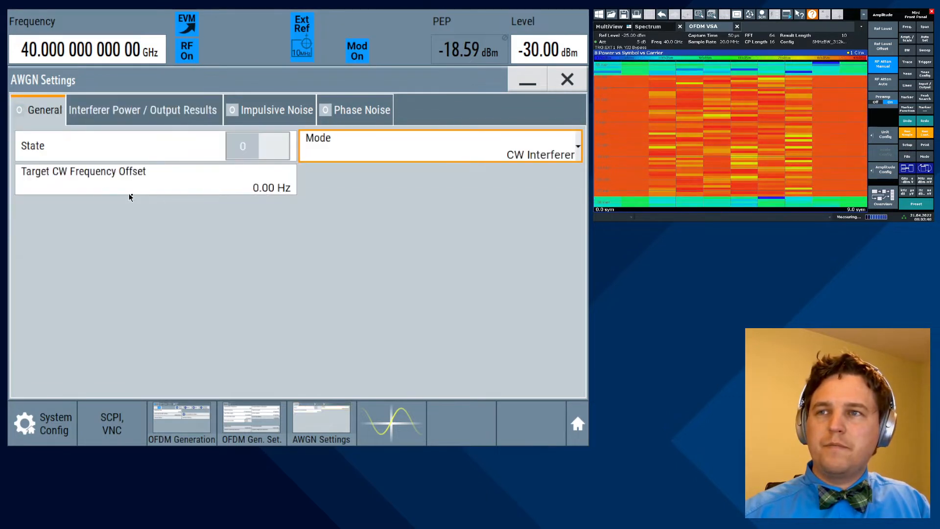
{"action": "left_click", "coordinate": [259, 146]}
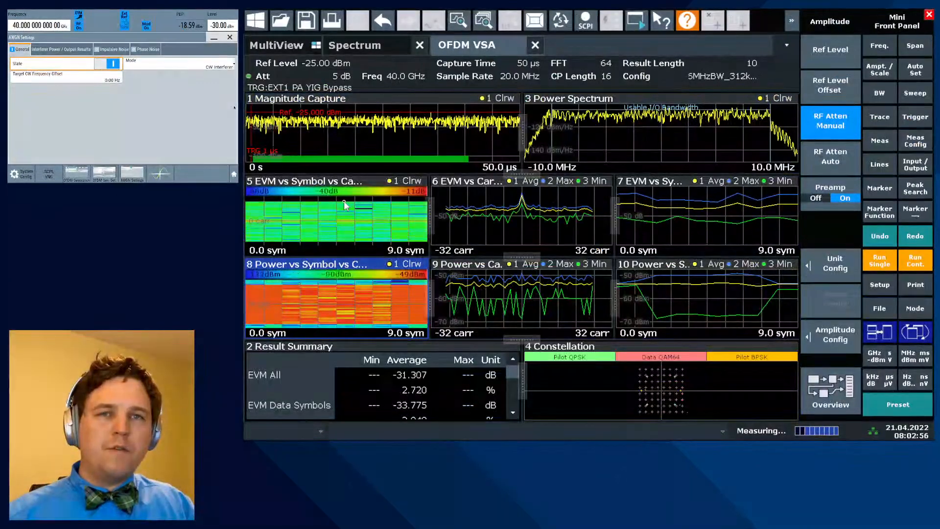
{"action": "double_click", "coordinate": [312, 181]}
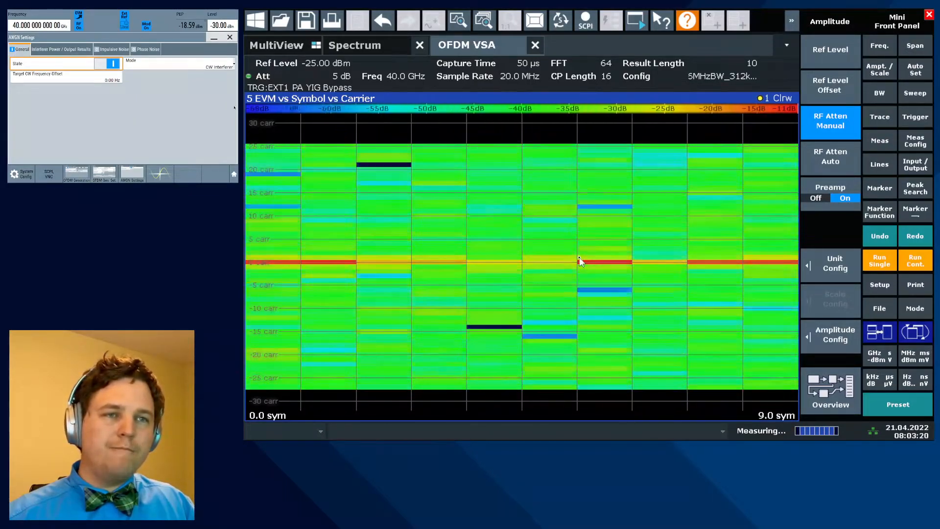
{"action": "left_click", "coordinate": [830, 389]}
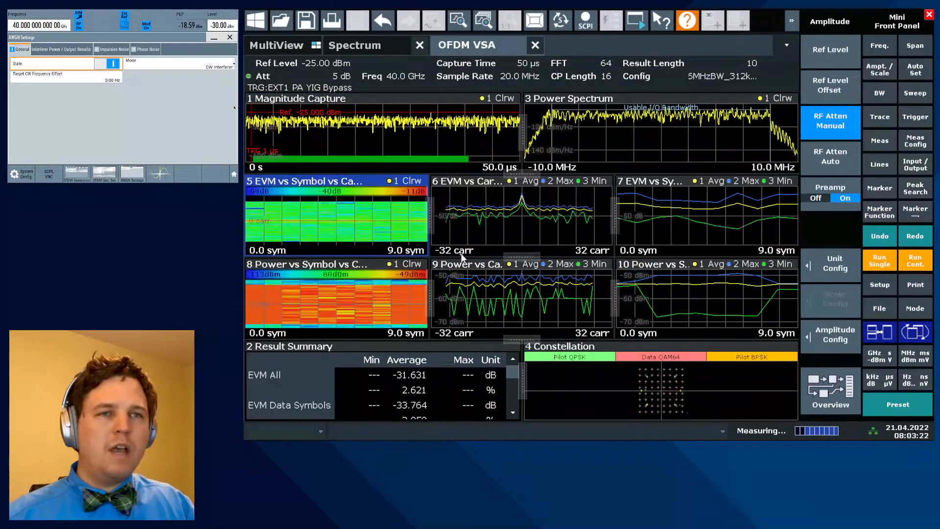
{"action": "double_click", "coordinate": [468, 181]}
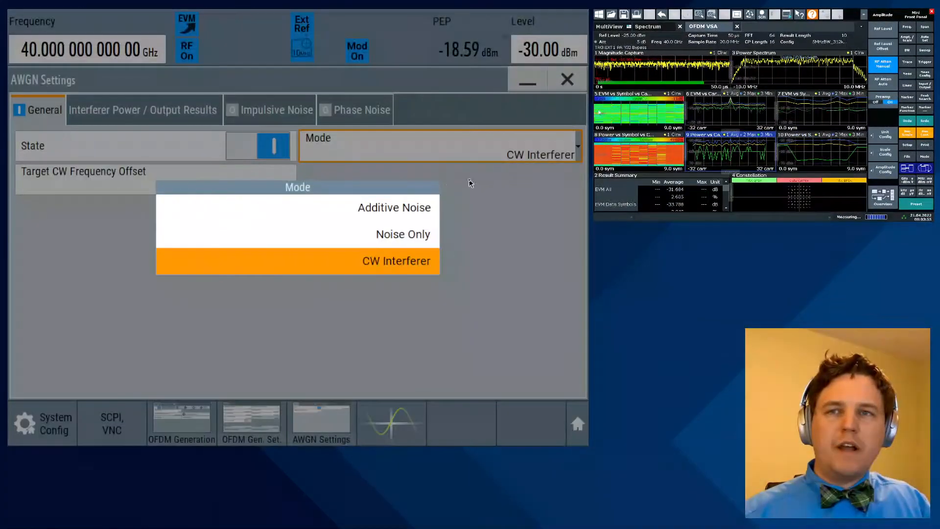
- Pick a different impairment mode from the AWGN A Mode dropdown
{"action": "left_click", "coordinate": [394, 208]}
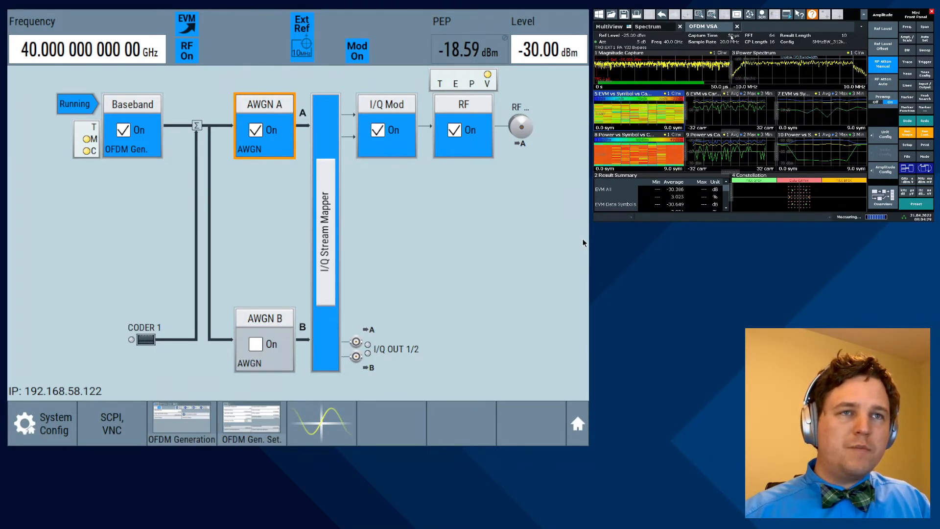
- Set the capture time to 500 µs
{"action": "left_click", "coordinate": [830, 120]}
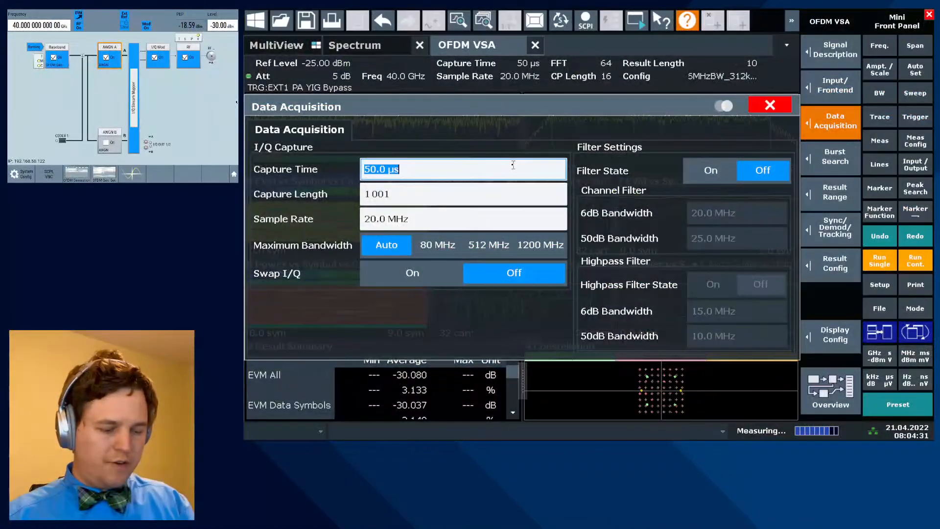
{"action": "type", "text": "500"}
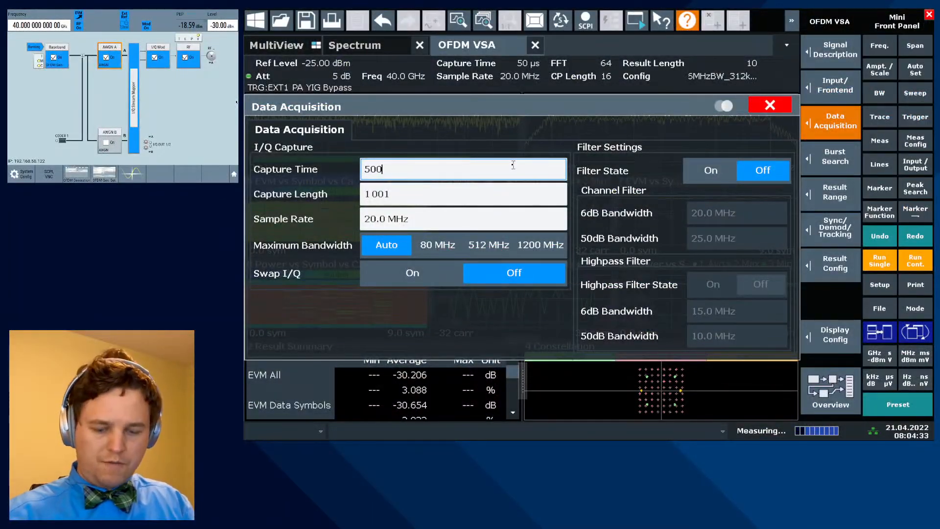
{"action": "left_click", "coordinate": [769, 105]}
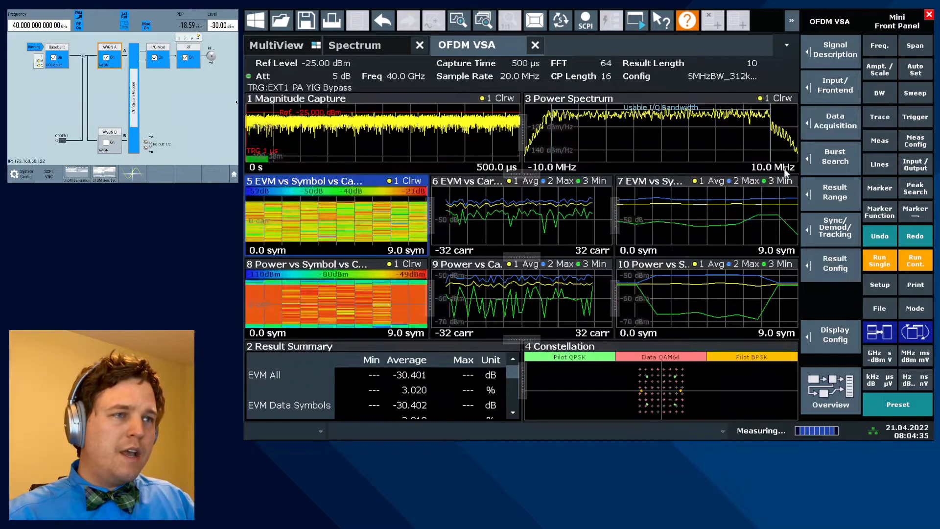
- Set Max No of Frames to Analyze to 10 in Result Range
{"action": "left_click", "coordinate": [834, 192]}
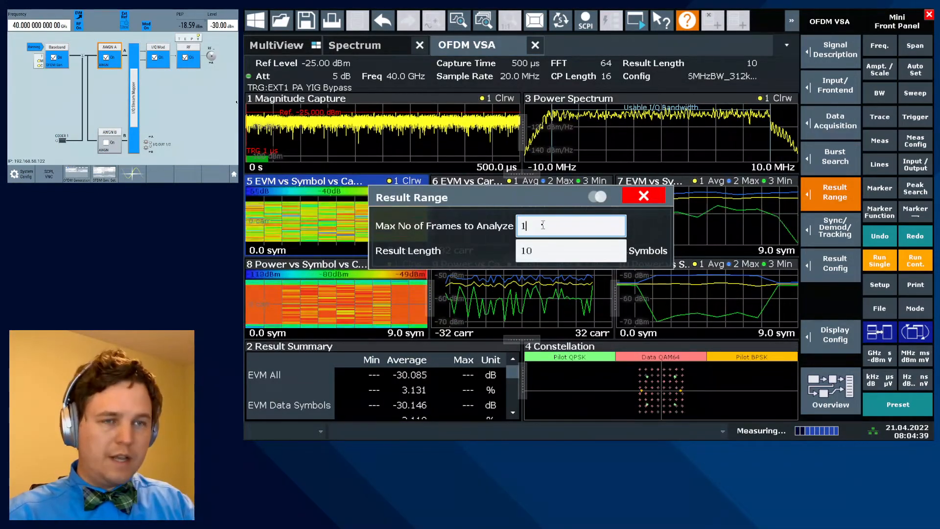
{"action": "type", "text": "10"}
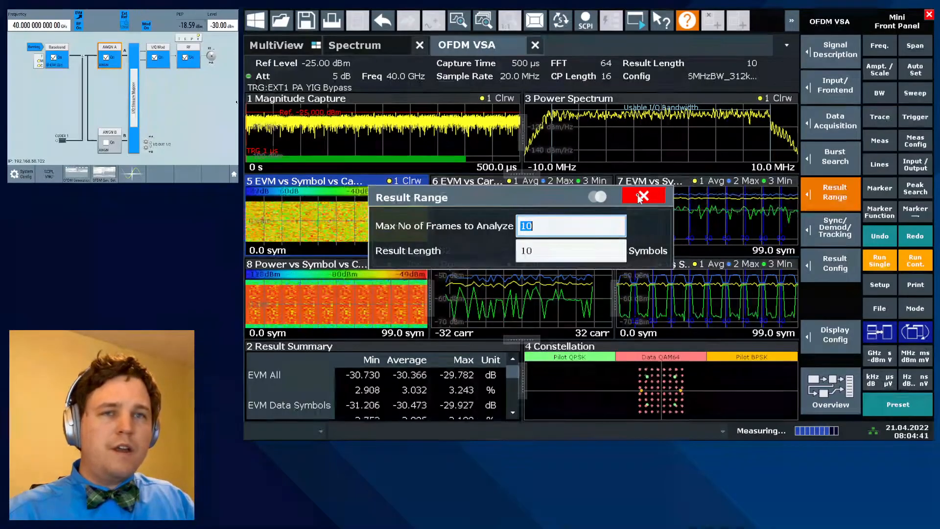
{"action": "left_click", "coordinate": [642, 195]}
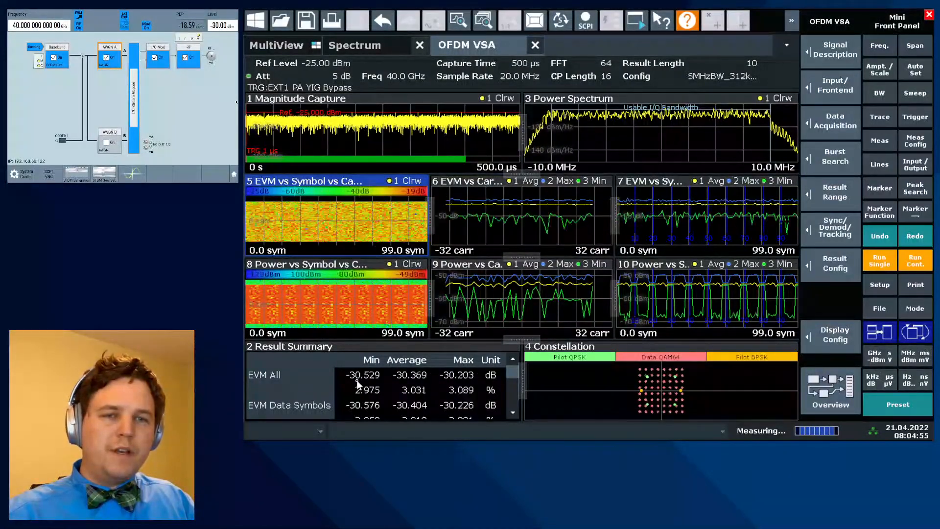
- Run a single measurement and wait for Min/Average/Max EVM in the Result Summary
{"action": "left_click", "coordinate": [879, 261]}
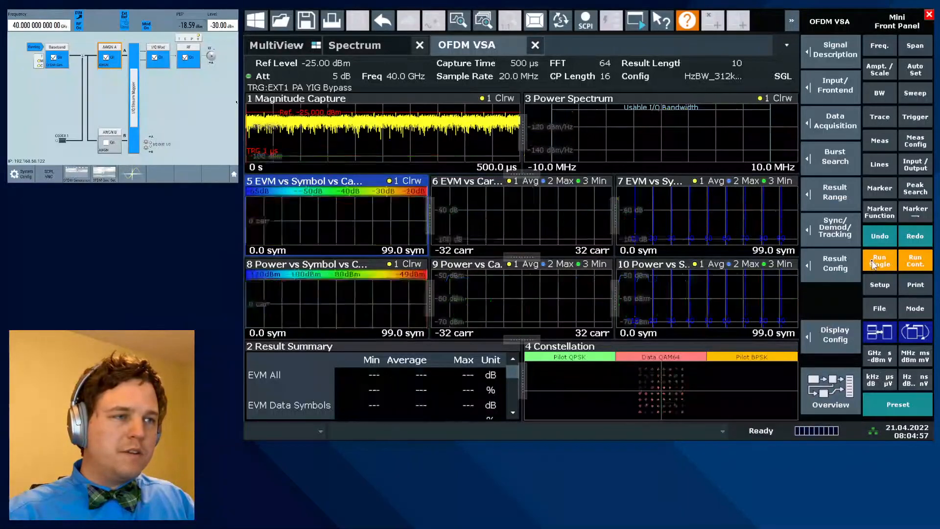
{"action": "left_click", "coordinate": [878, 259]}
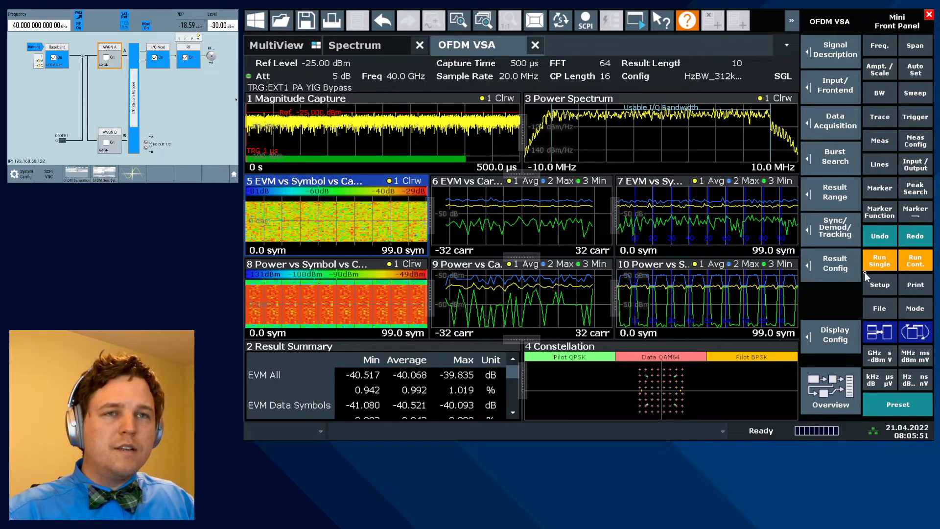
{"action": "mouse_move", "coordinate": [878, 264]}
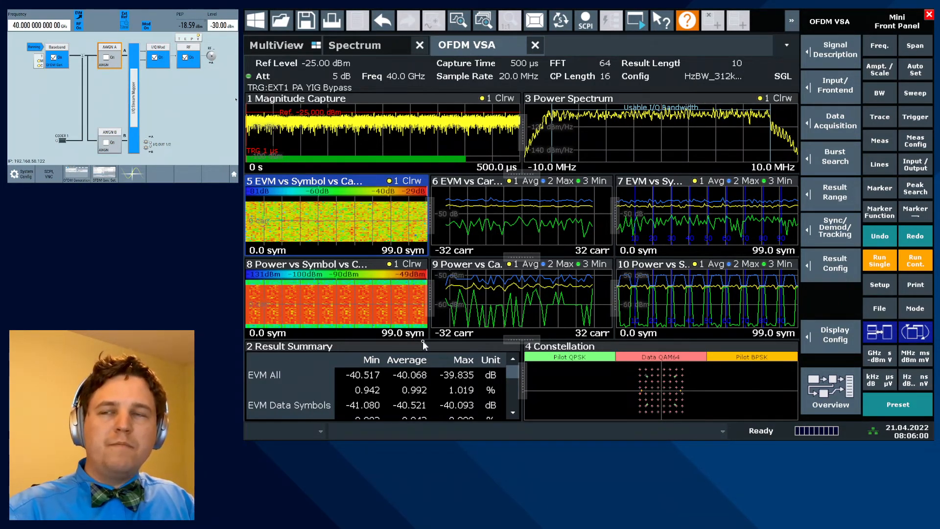
{"action": "mouse_move", "coordinate": [395, 297]}
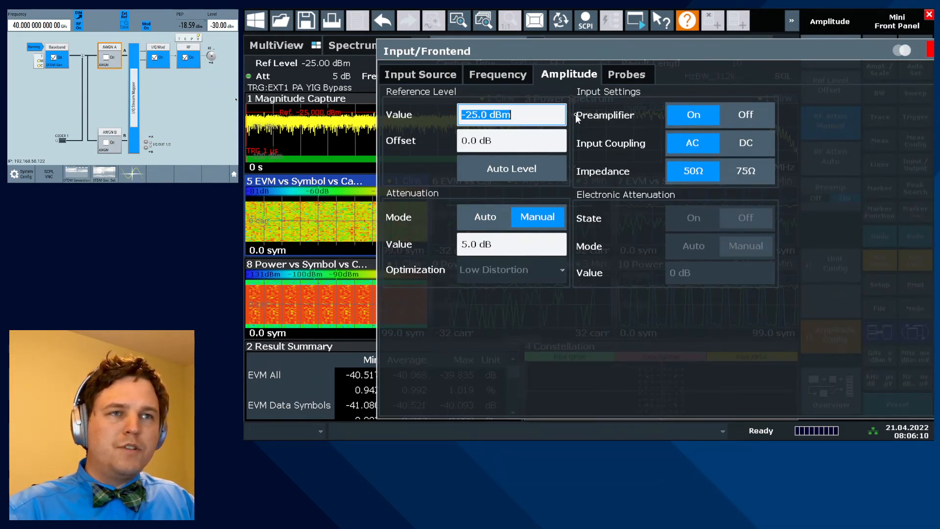
{"action": "mouse_move", "coordinate": [677, 215]}
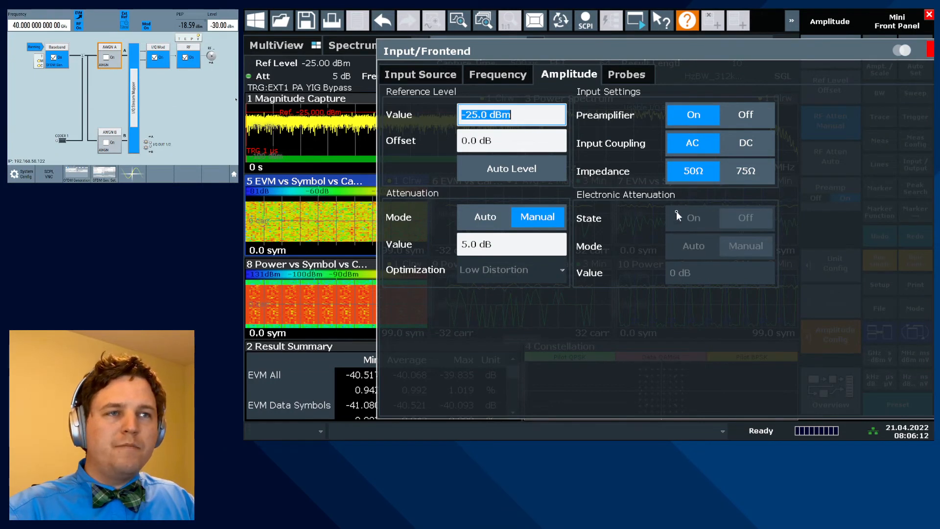
{"action": "mouse_move", "coordinate": [674, 230]}
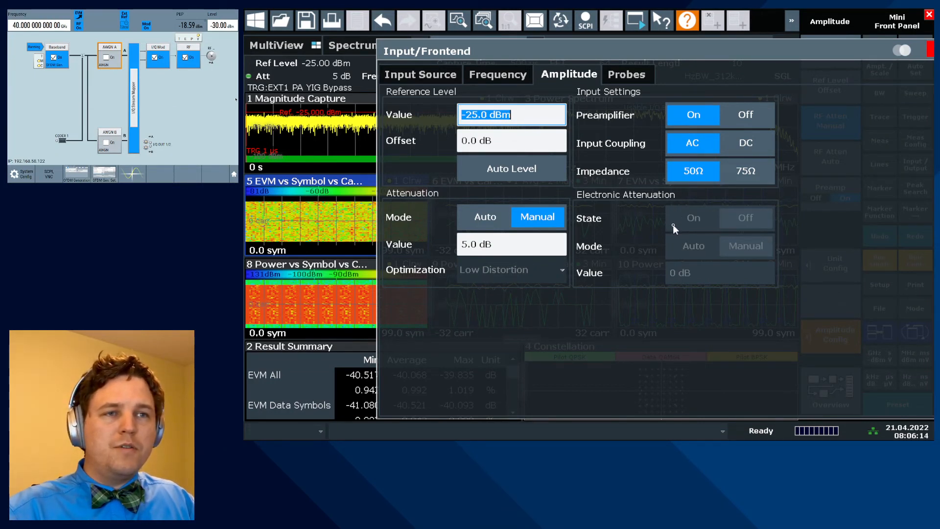